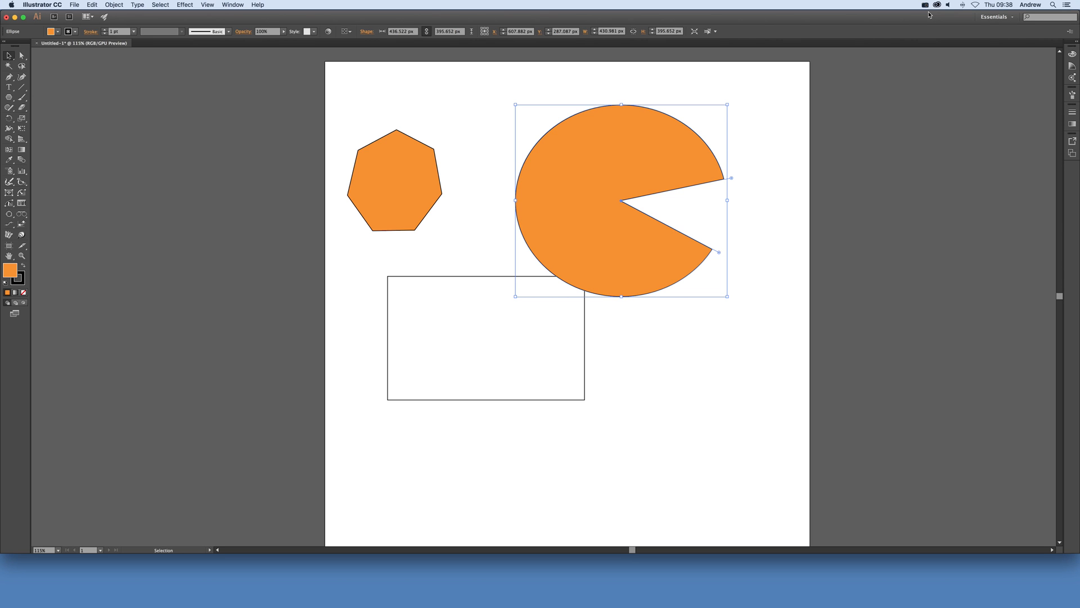
mouse_move(892, 88)
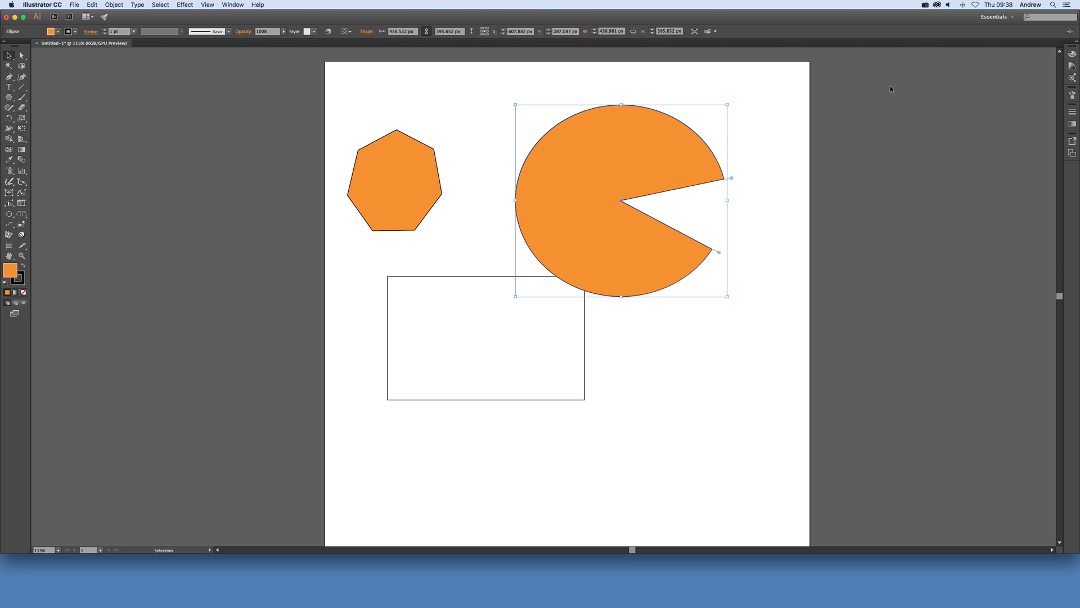
mouse_move(733, 171)
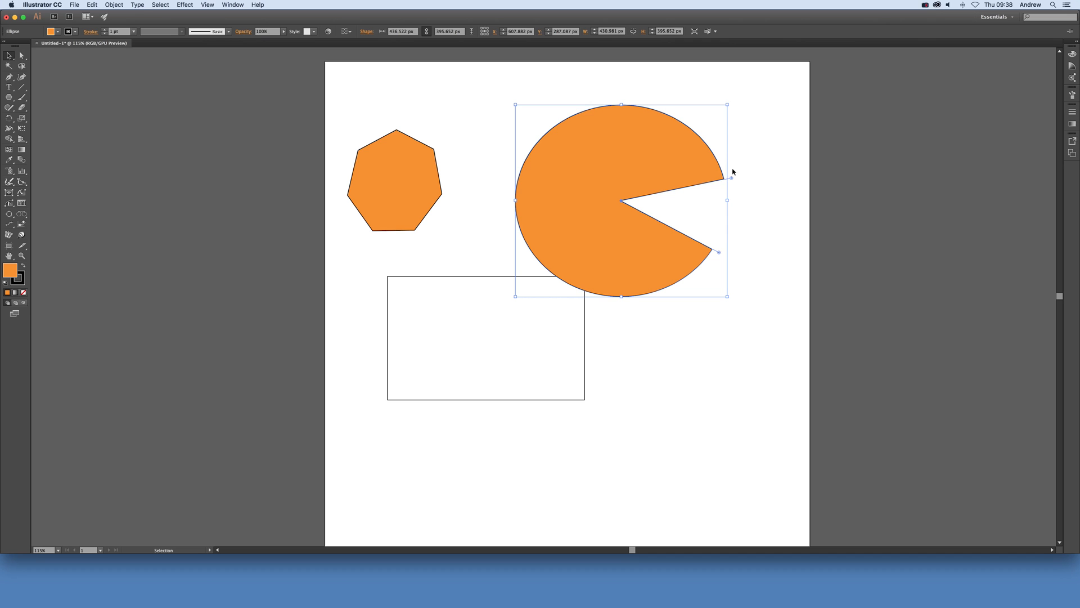
Hide bounding boxes via View > Hide Bounding Box so the selected pie shows no box.
click(395, 183)
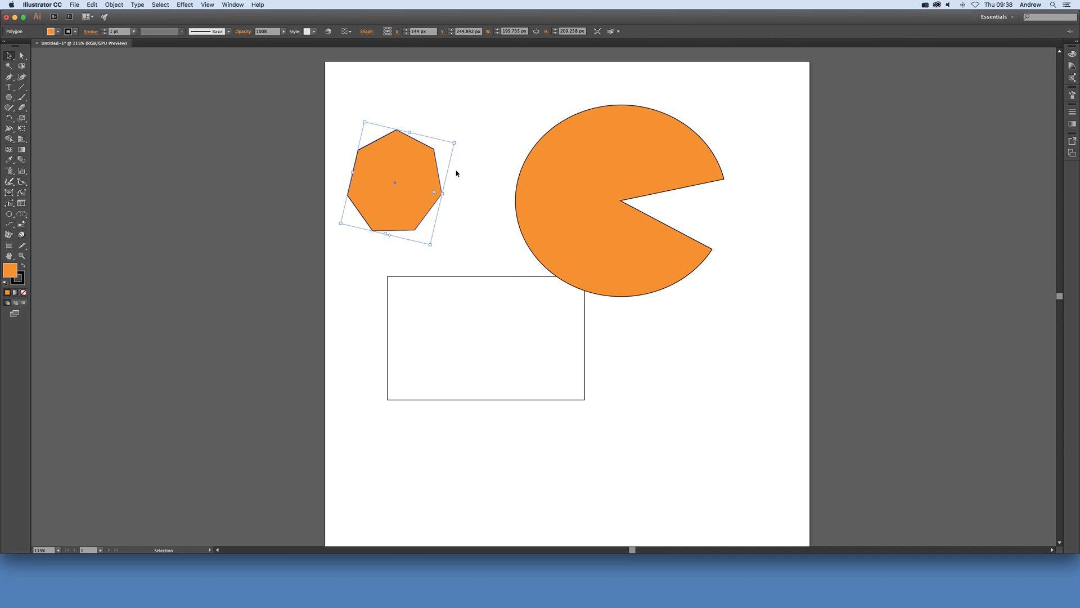
mouse_move(405, 204)
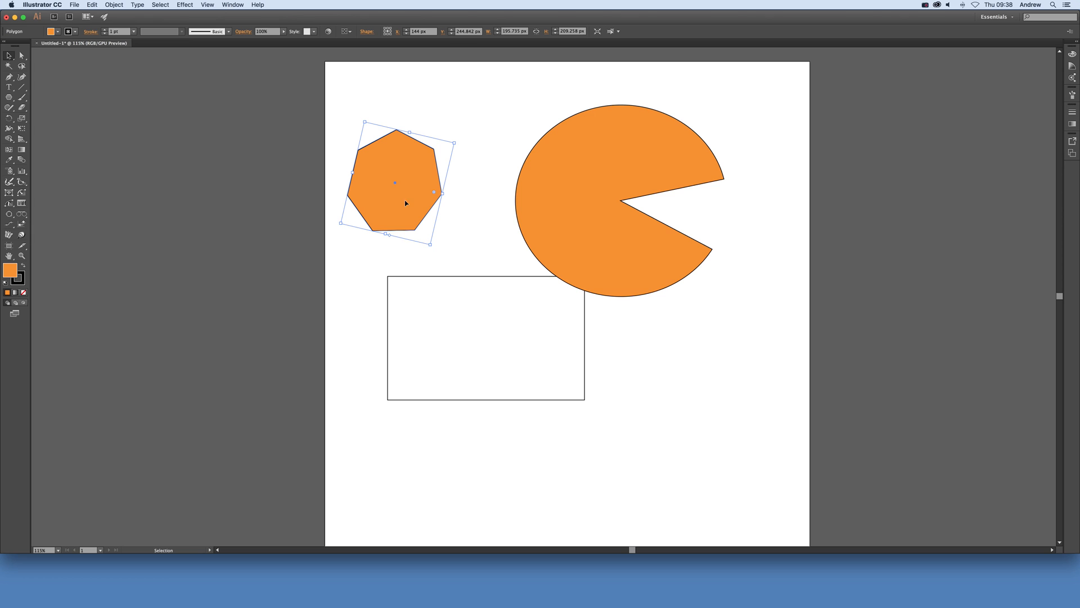
click(607, 200)
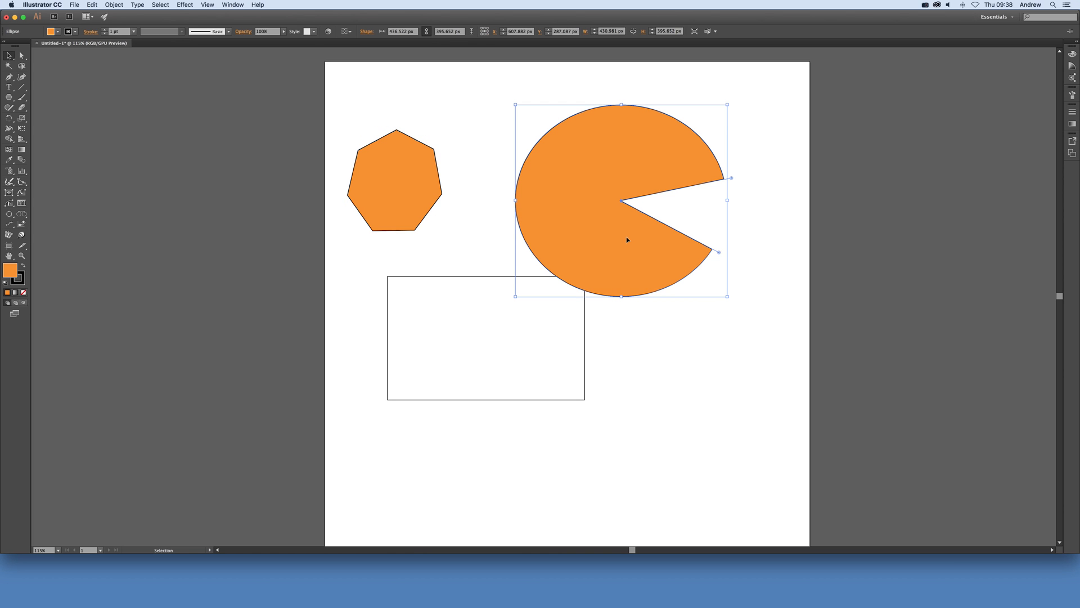
click(9, 56)
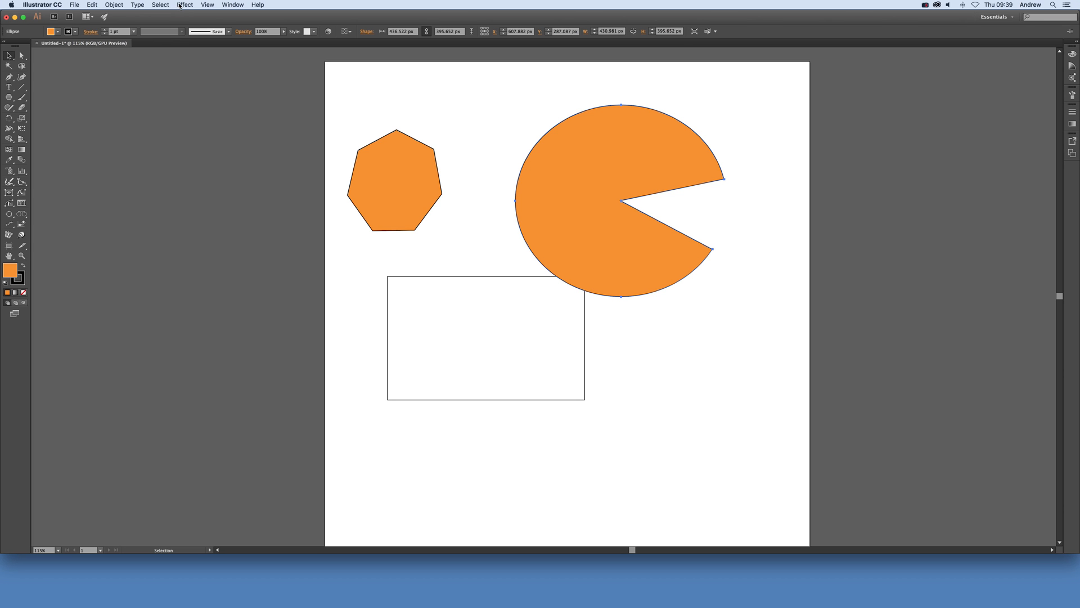
click(207, 5)
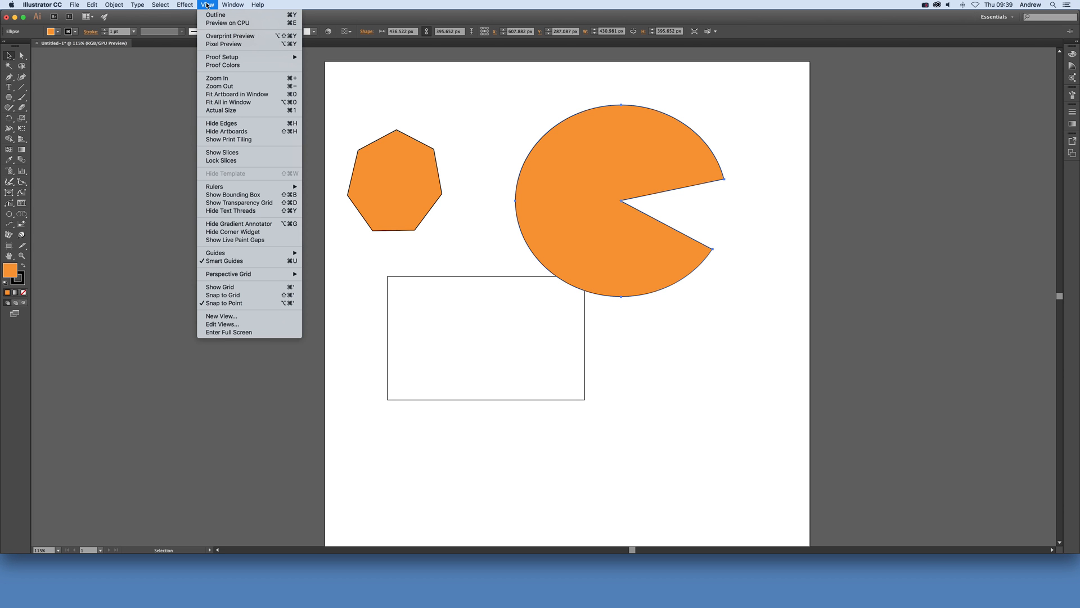
mouse_move(232, 195)
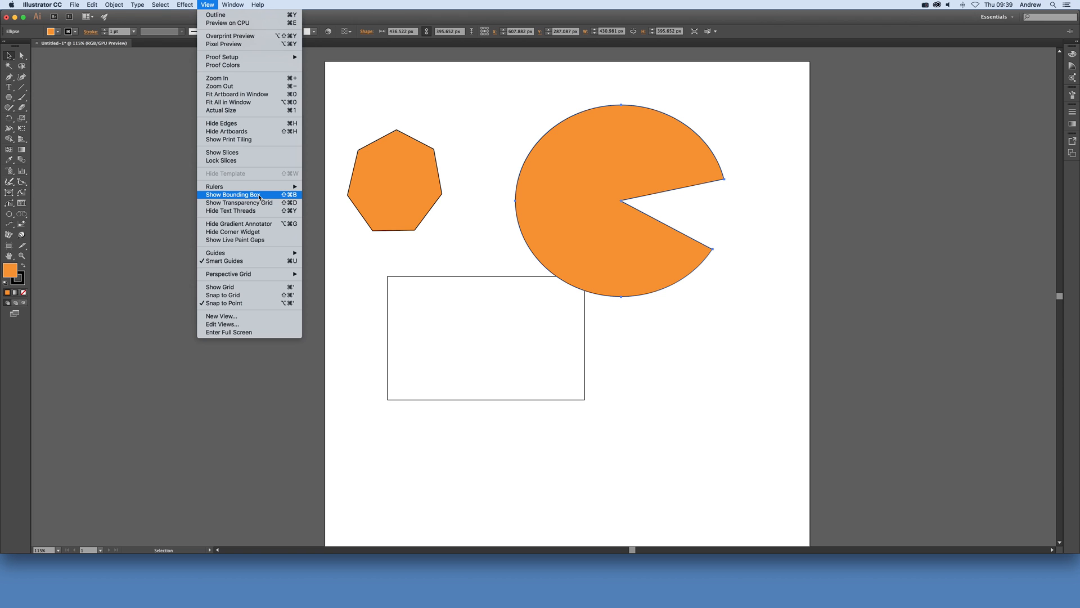
click(233, 195)
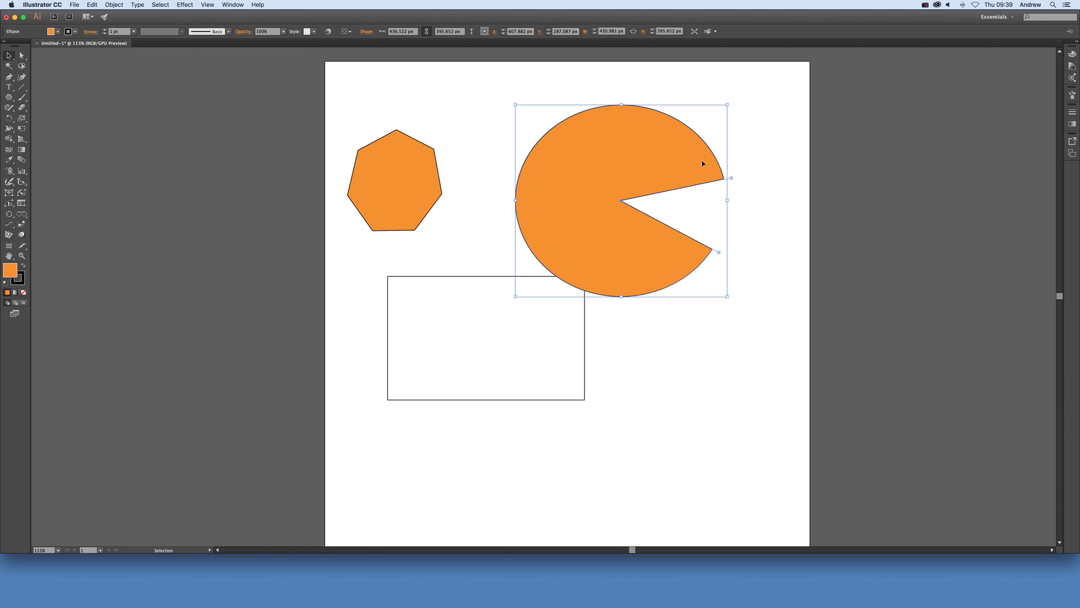
click(207, 5)
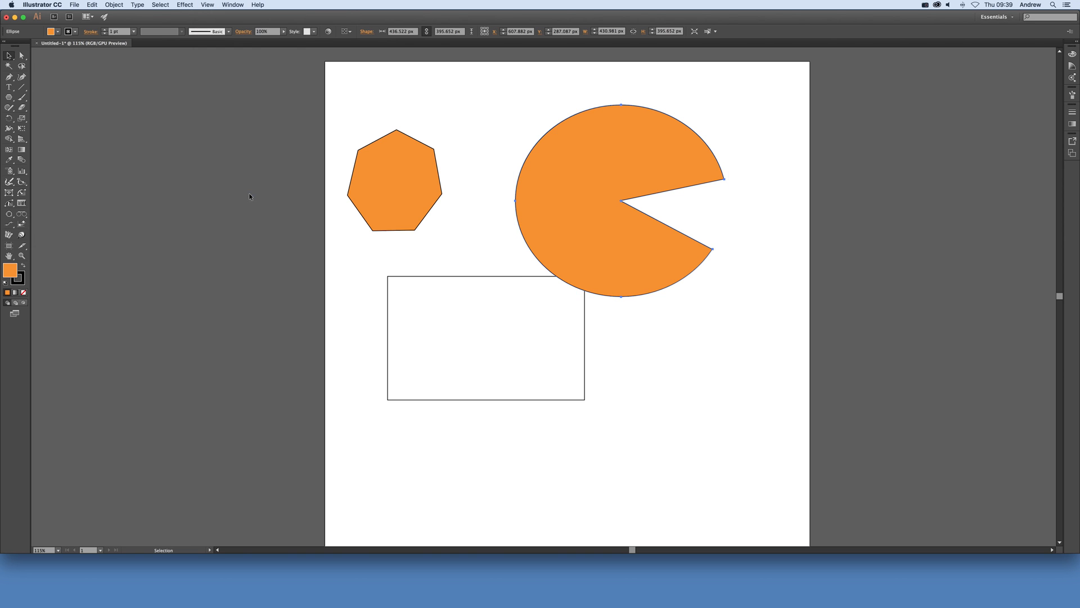
click(409, 275)
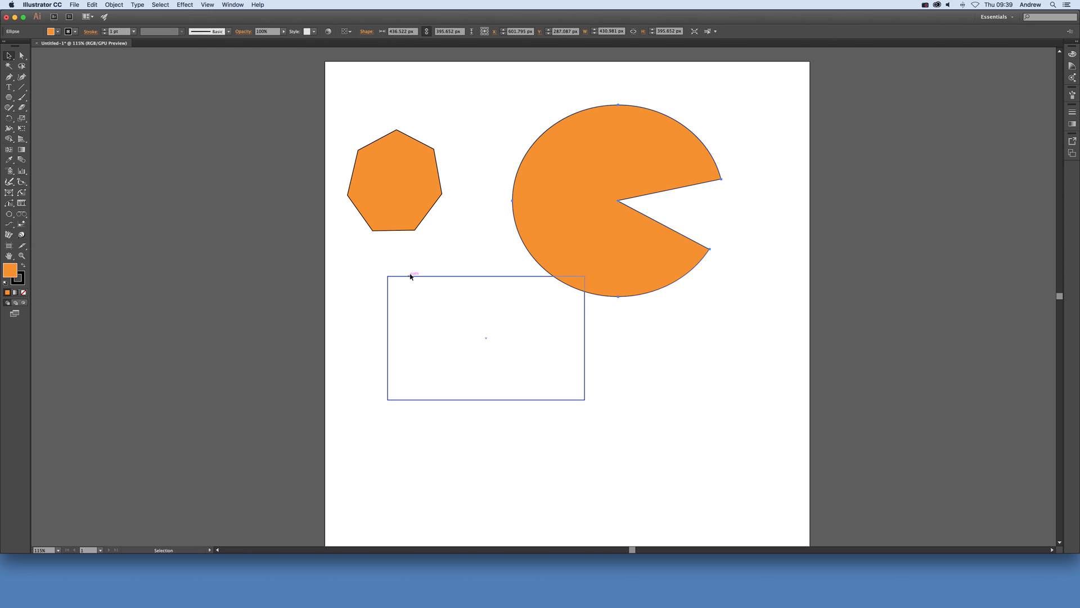
Show corner widgets and the bounding box on the selected empty rectangle.
click(207, 4)
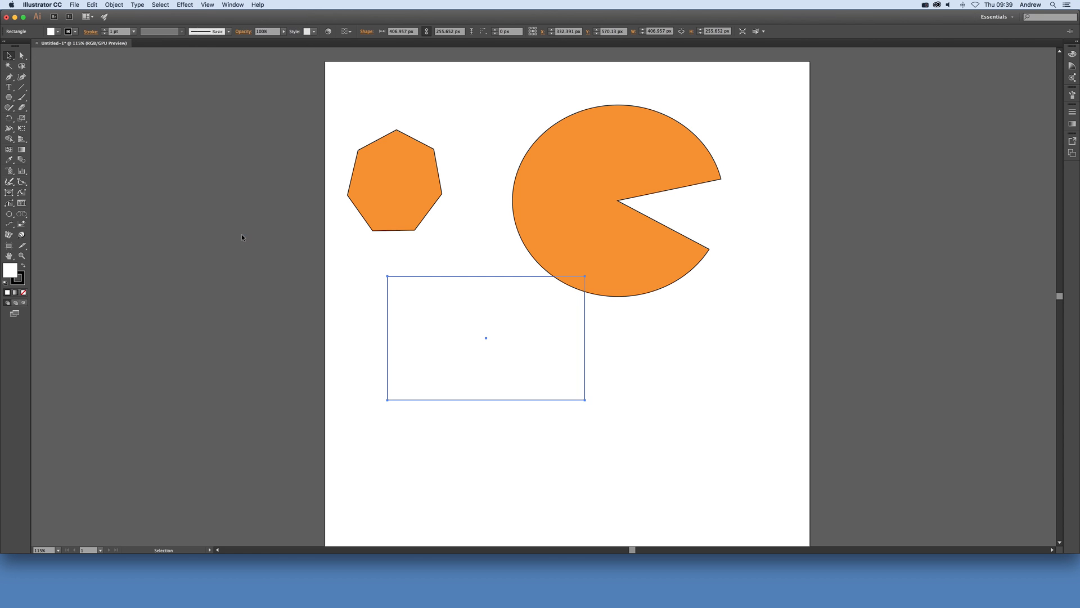
click(207, 5)
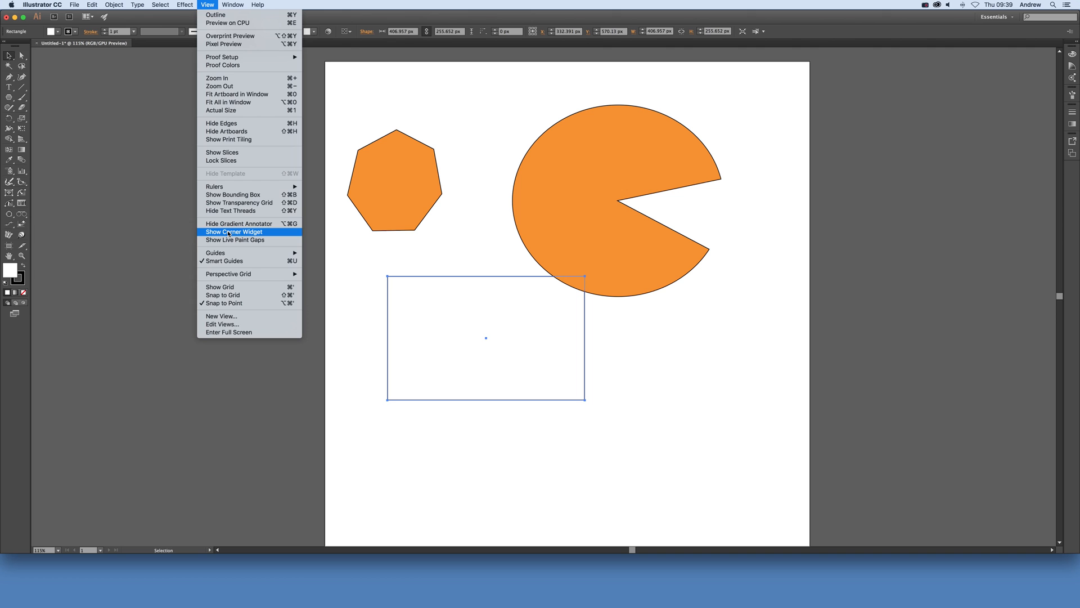
click(234, 231)
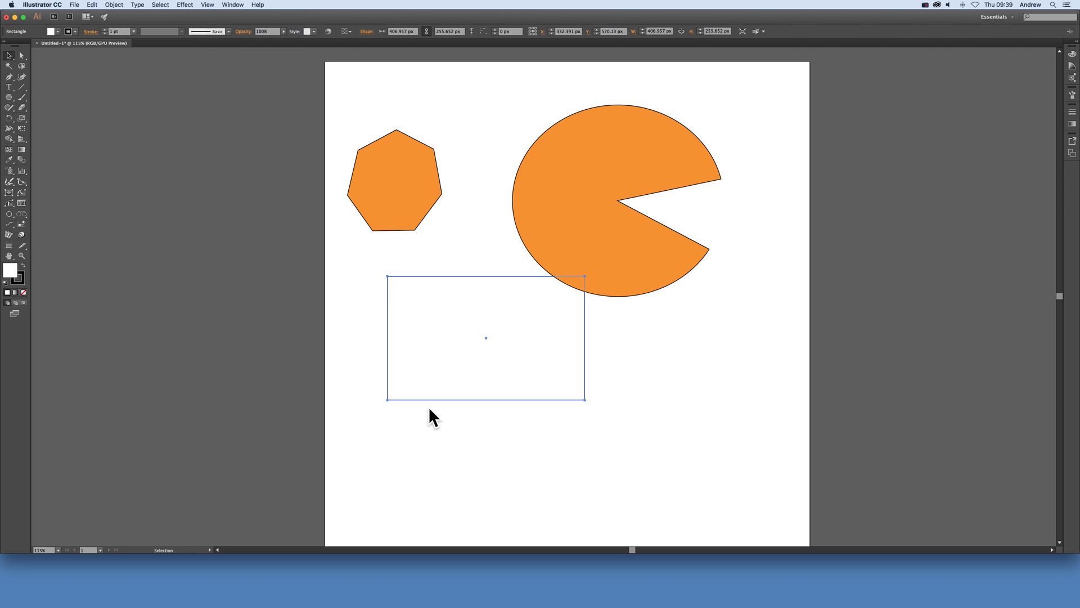
click(207, 5)
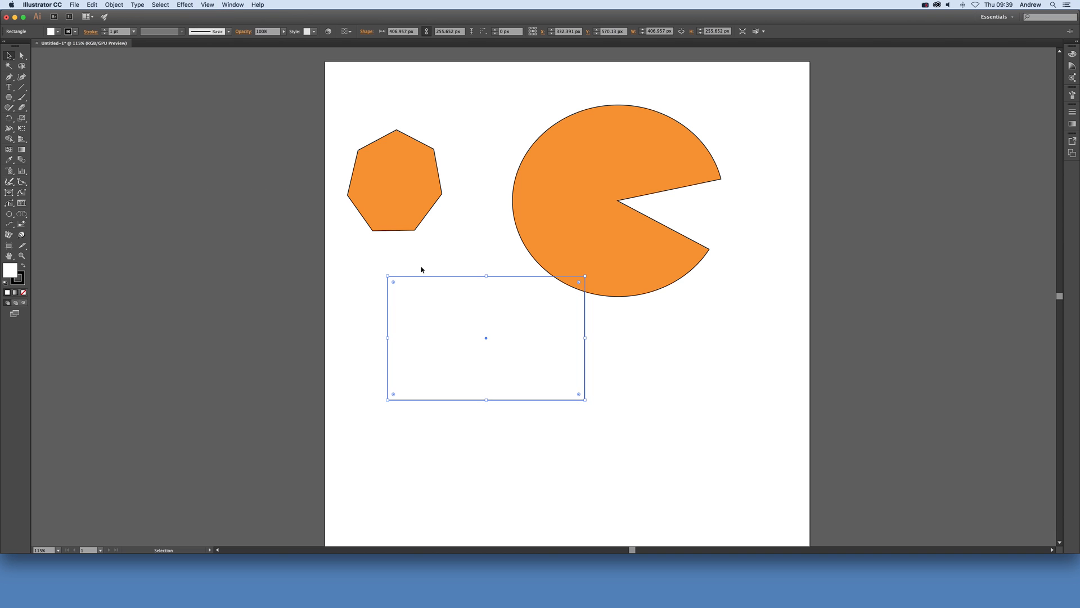
mouse_move(404, 277)
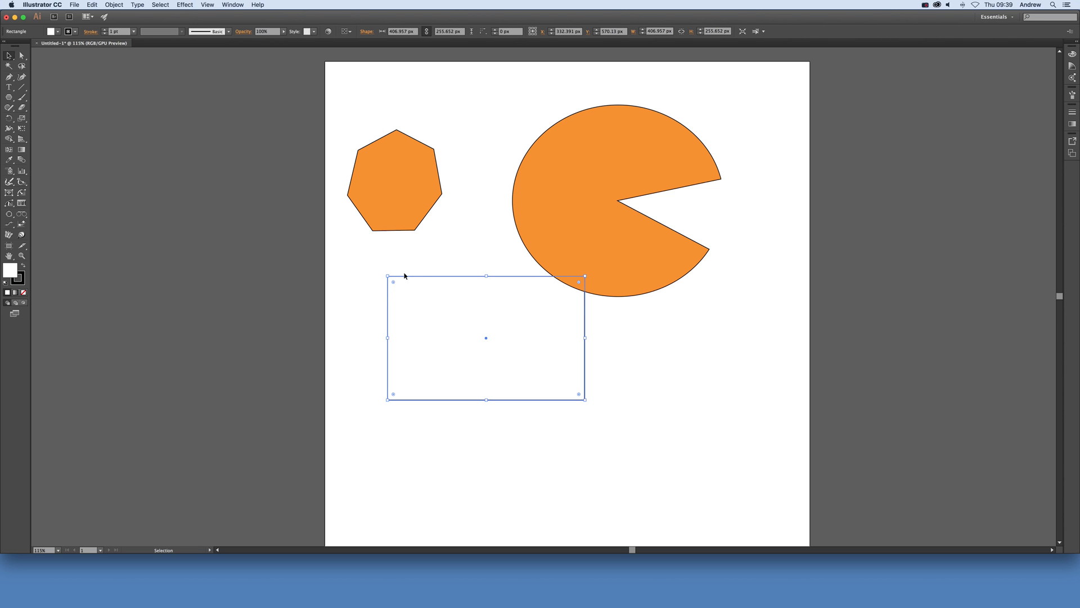
Hide corner widgets and bounding boxes so the selected orange pie shows no handles.
click(207, 5)
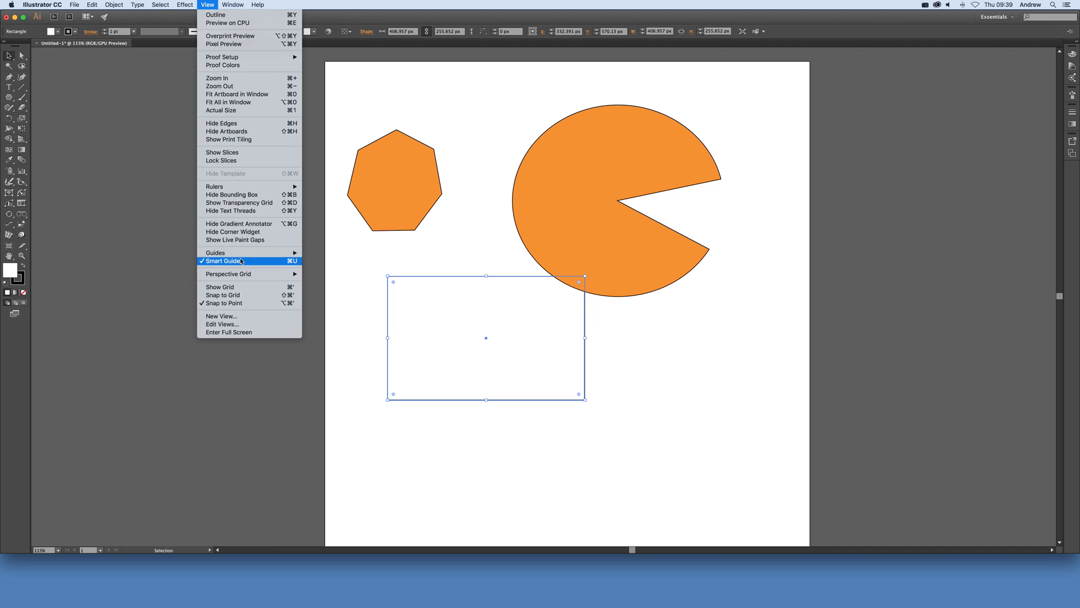
click(223, 260)
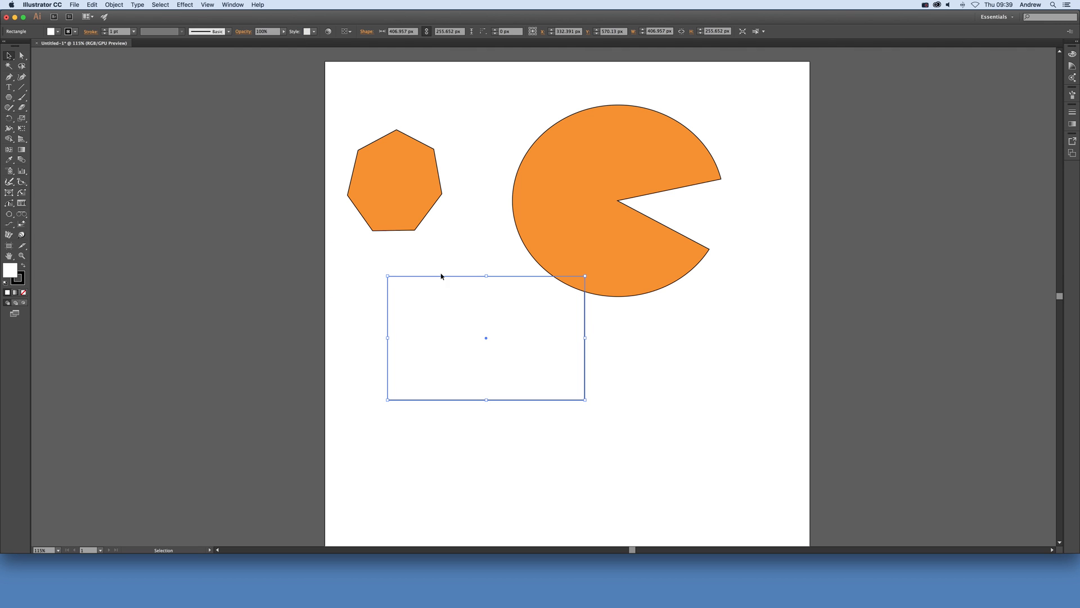
click(606, 172)
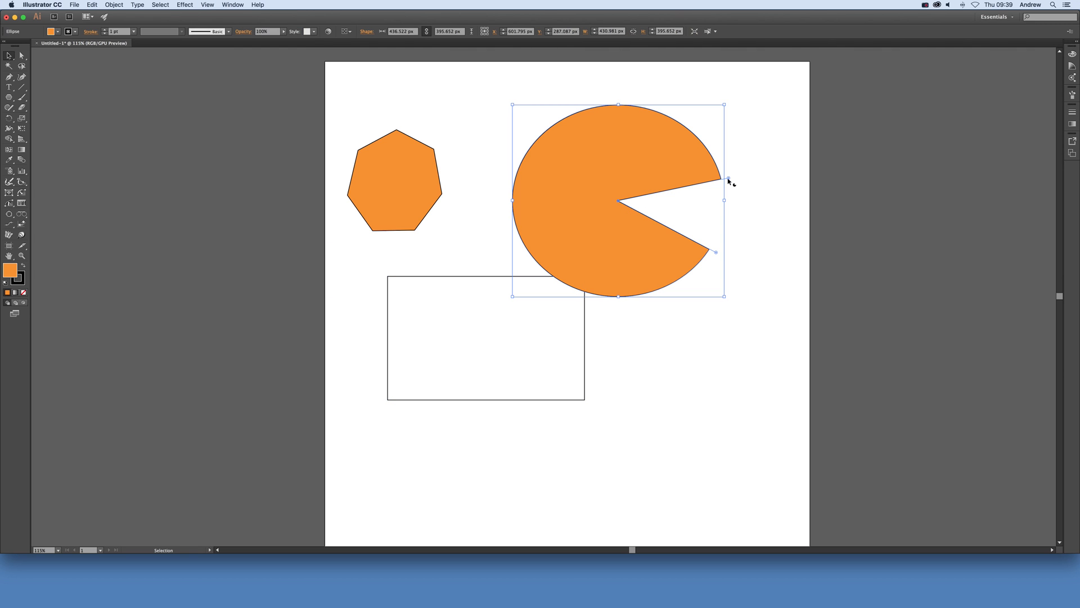
mouse_move(717, 161)
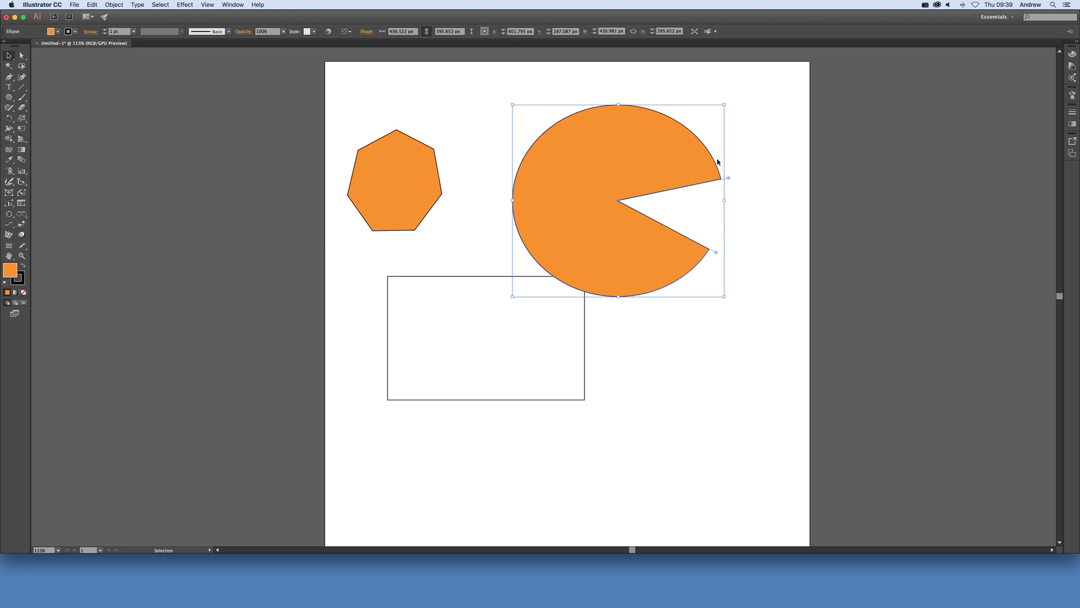
click(207, 4)
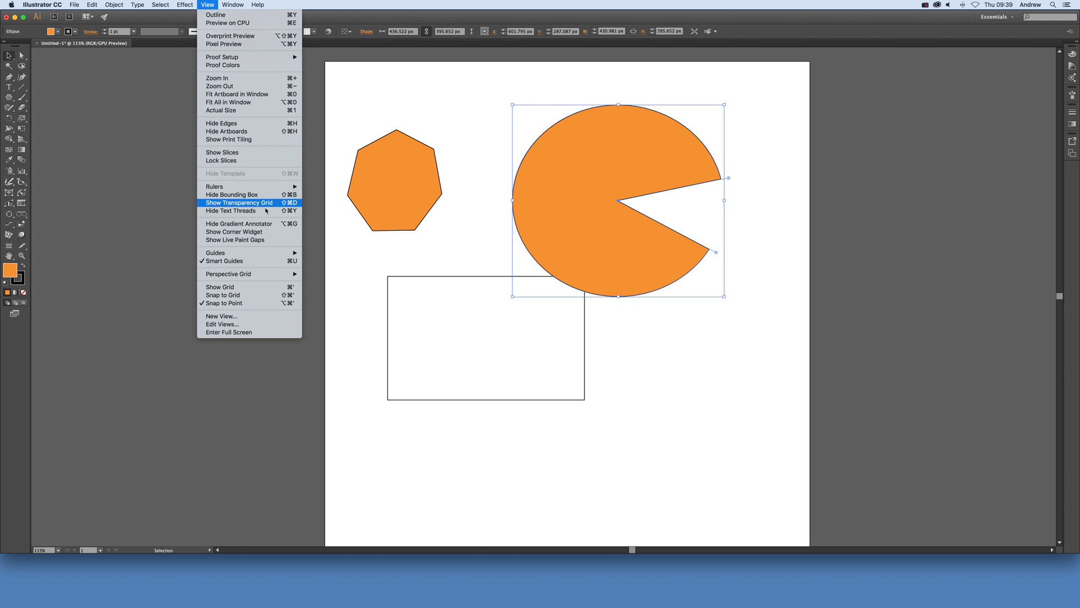
click(231, 194)
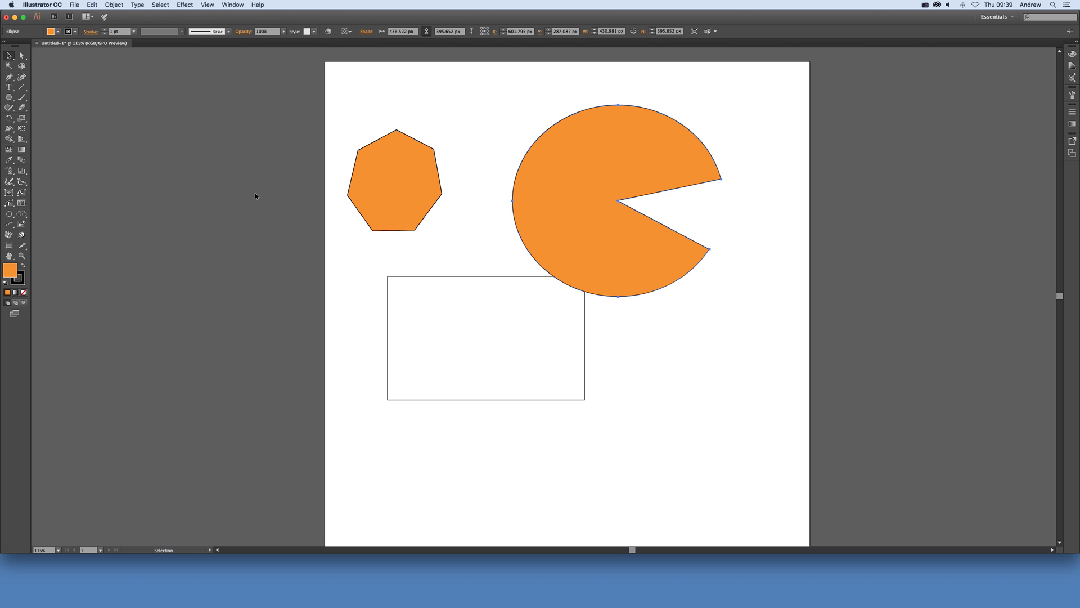
mouse_move(292, 189)
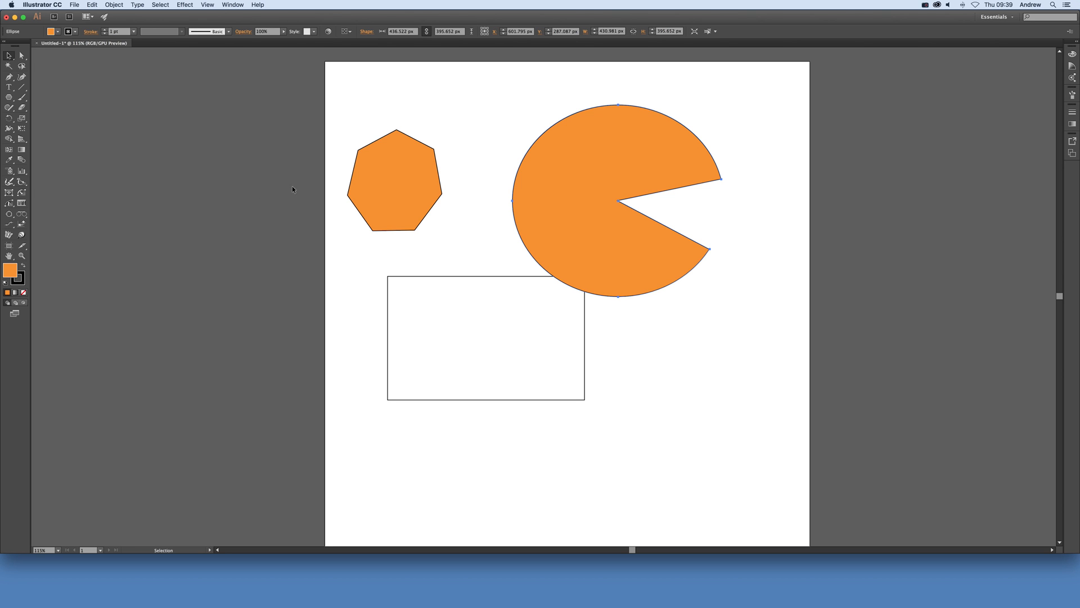